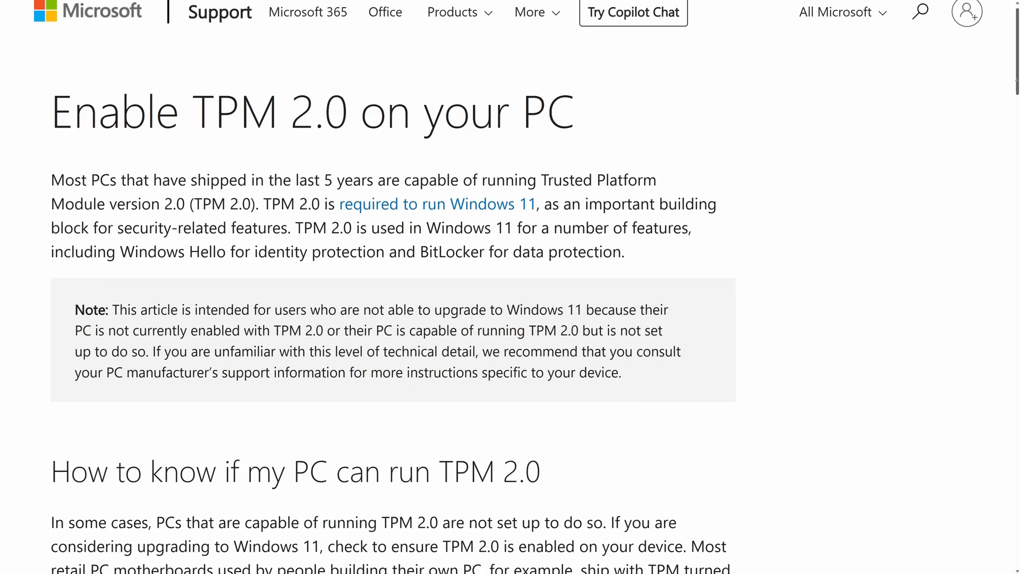
# Step: Scroll through the notification center before dismissing it for the BitLocker Drive Encryption window
pyautogui.scroll(-3)
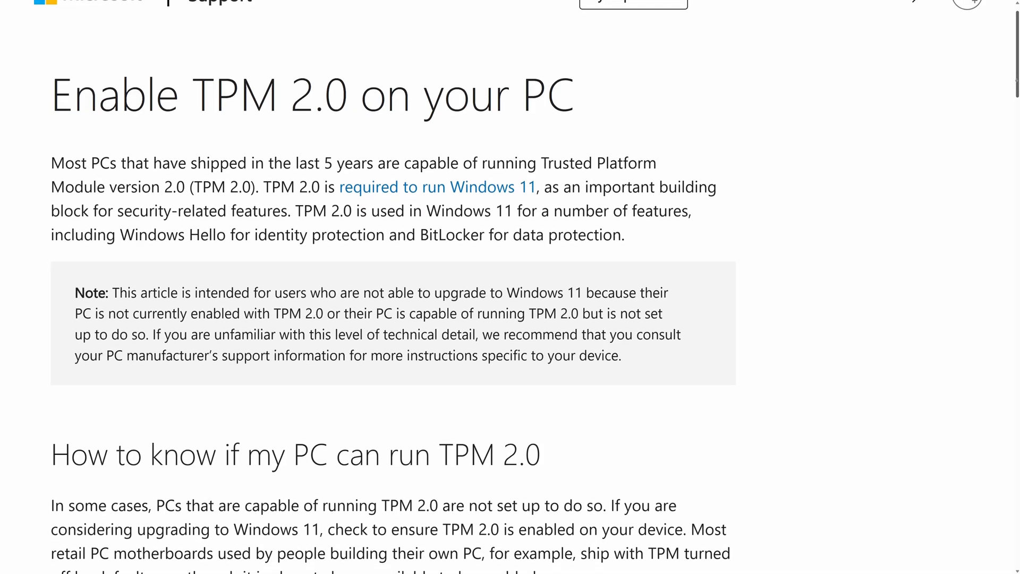
pyautogui.scroll(-3)
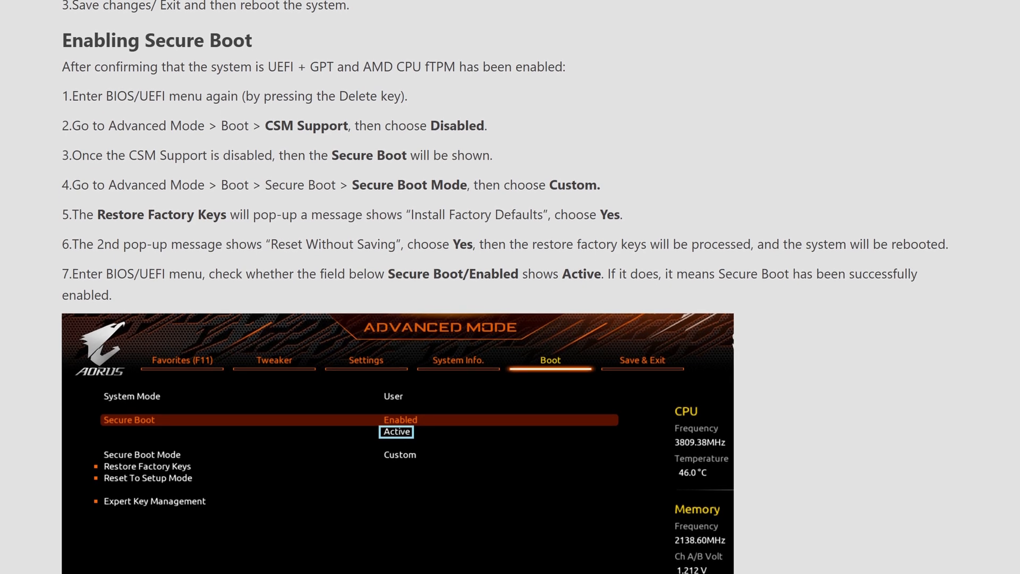
pyautogui.scroll(3)
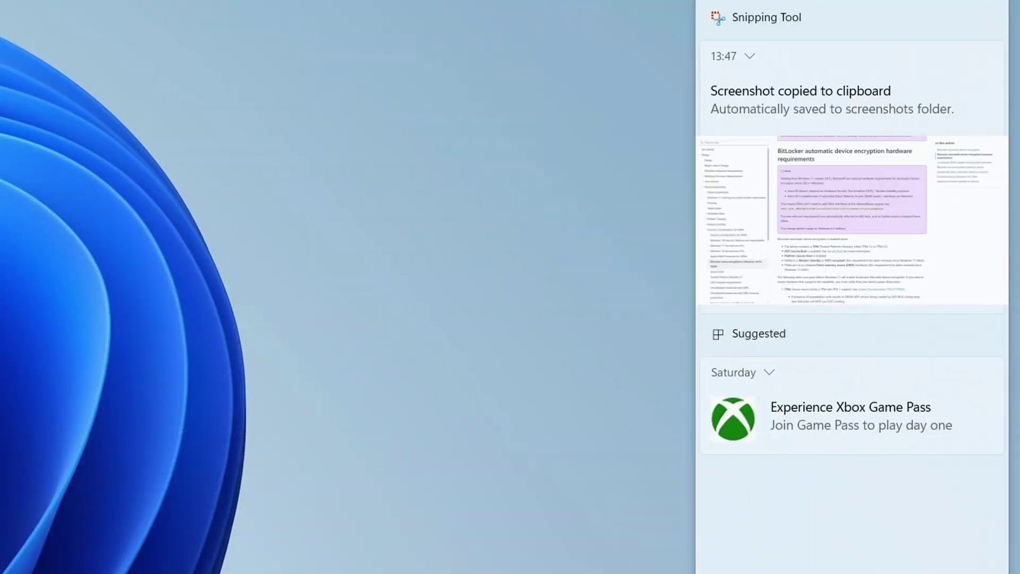
pyautogui.scroll(-3)
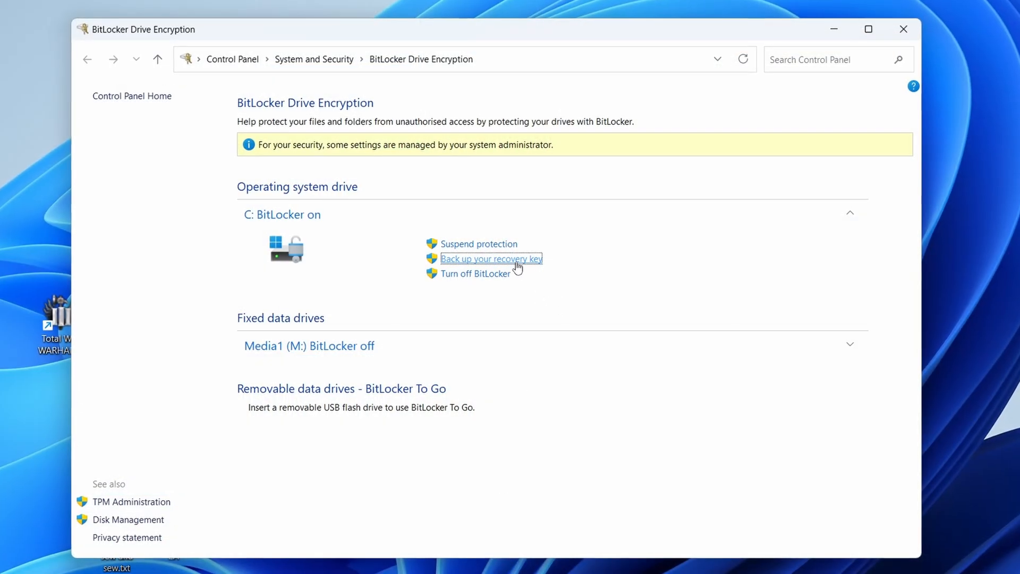
# Step: Bring up the recovery key backup choices for the C: drive via 'Back up your recovery key'
pyautogui.click(491, 258)
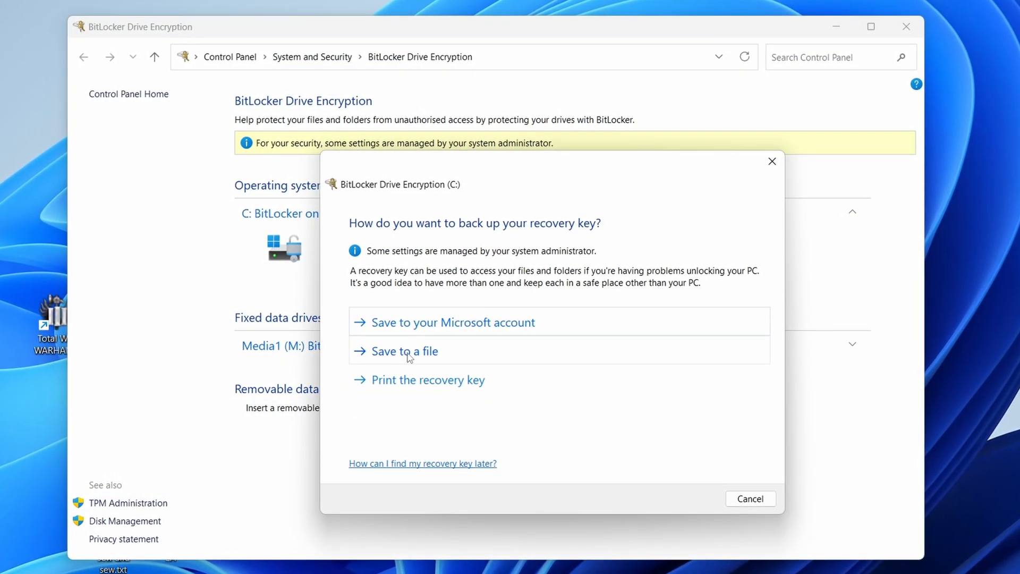
pyautogui.click(405, 351)
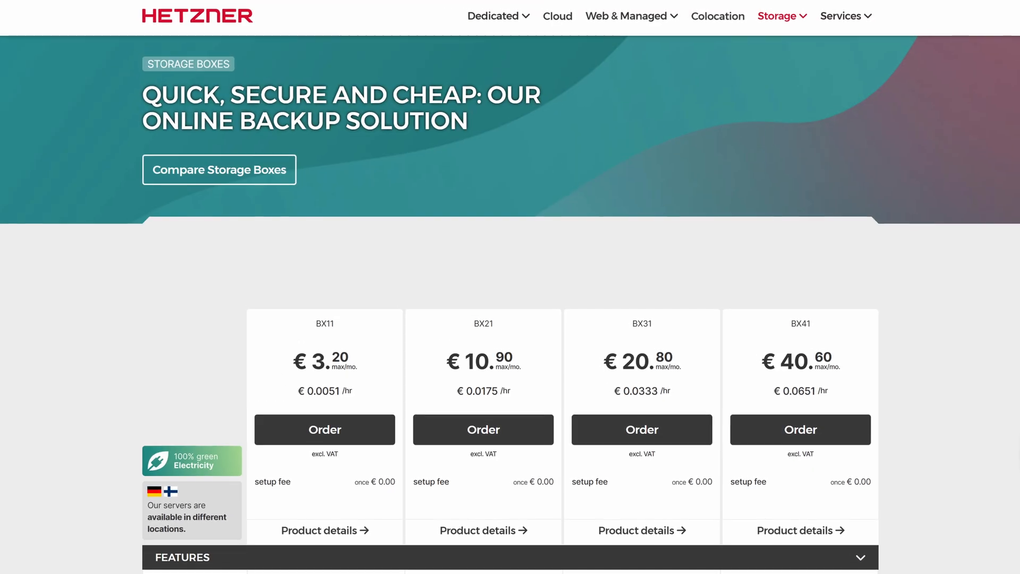
pyautogui.scroll(-3)
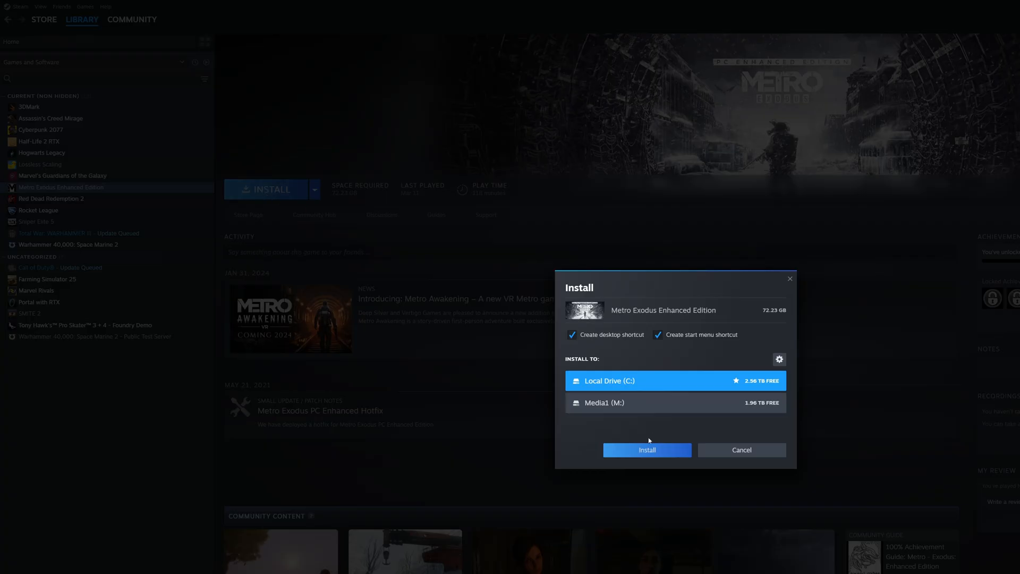
# Step: Confirm installing Metro Exodus Enhanced Edition to Local Drive (C:), reaching its EULA
pyautogui.click(646, 450)
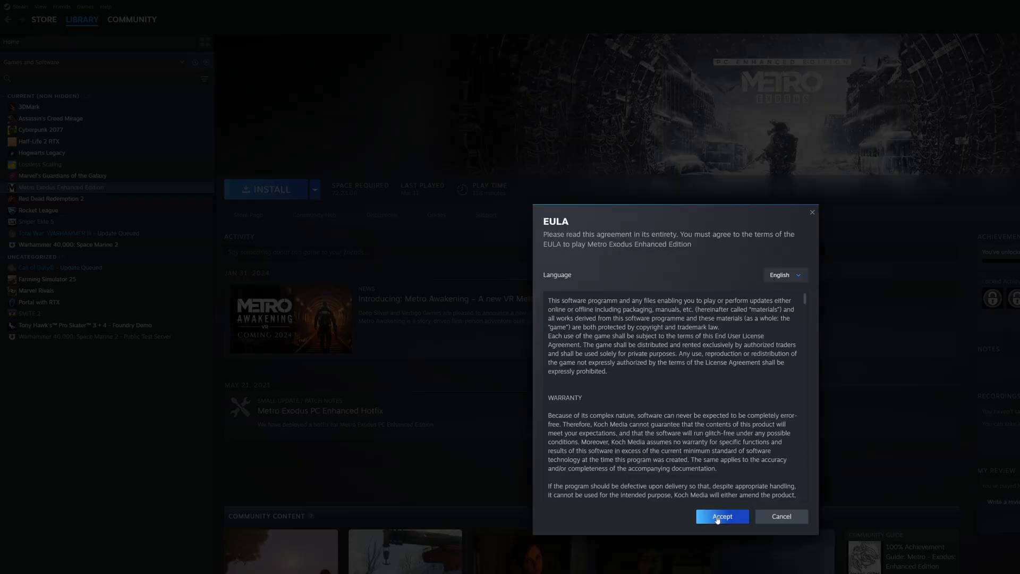